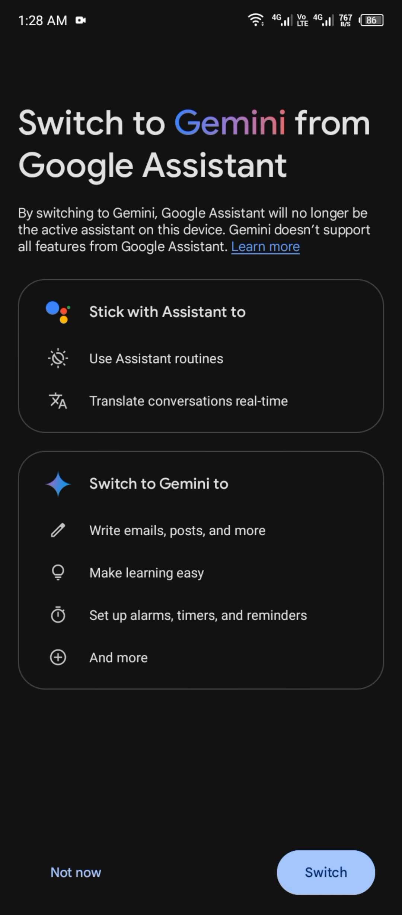
- Accept the switch from Google Assistant and start using Gemini as the phone's assistant
left_click(326, 872)
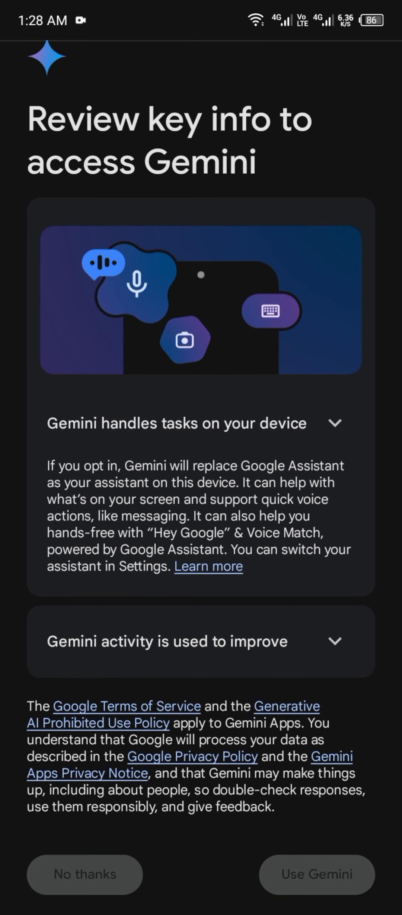
left_click(316, 875)
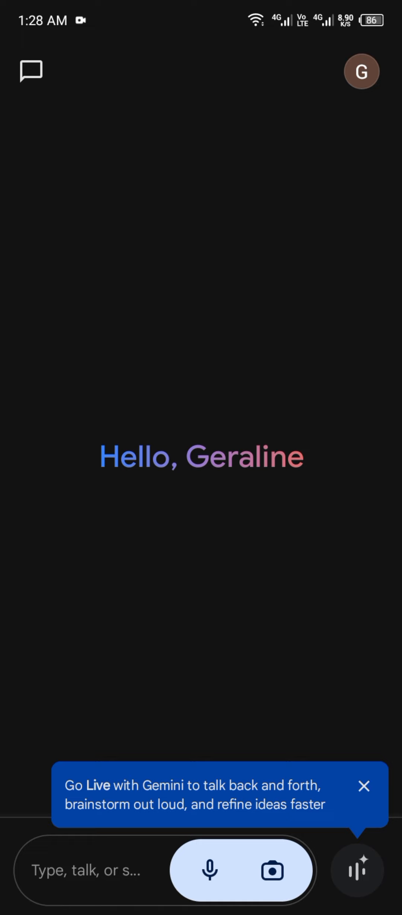
- Show the Google account menu from the profile avatar in the top-right corner
left_click(360, 71)
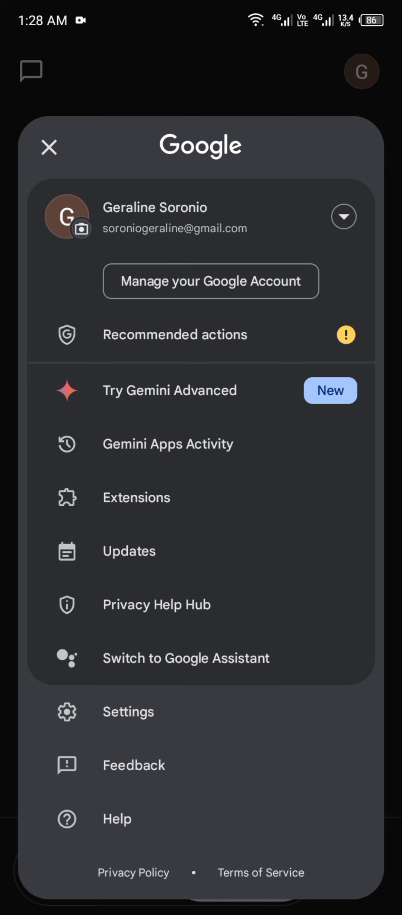
- Go into Gemini's Settings from the account menu to reach the Languages page
left_click(128, 711)
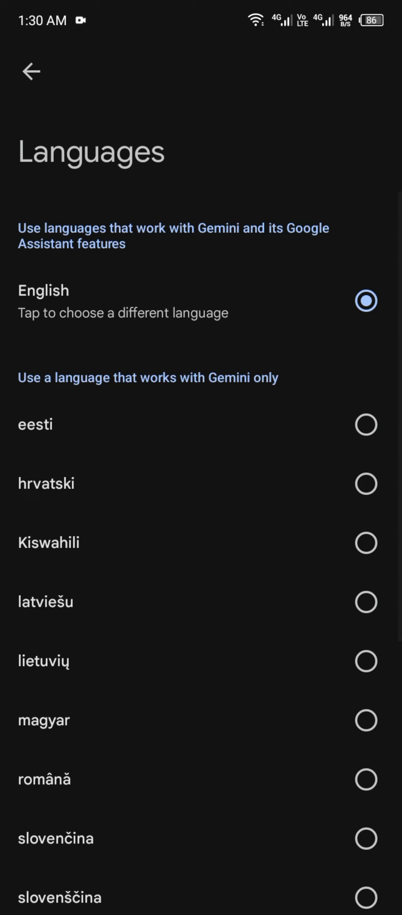
- Pick română from the Gemini-only languages list so the 'Switch language to română?' dialog appears
scroll("down", 3)
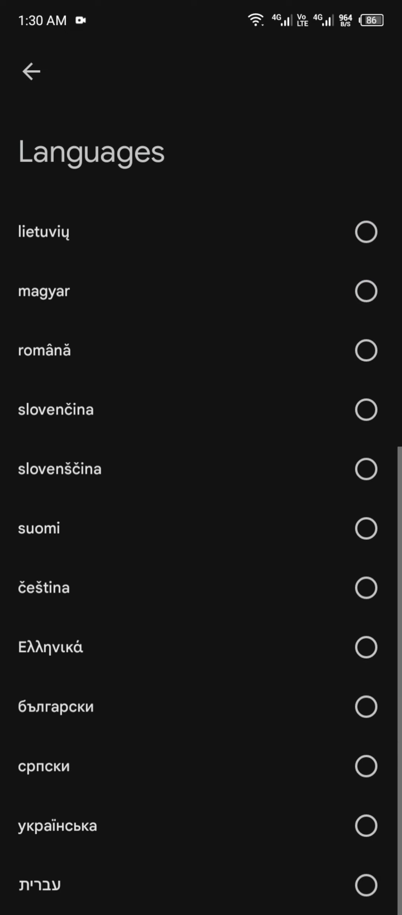
scroll("down", 3)
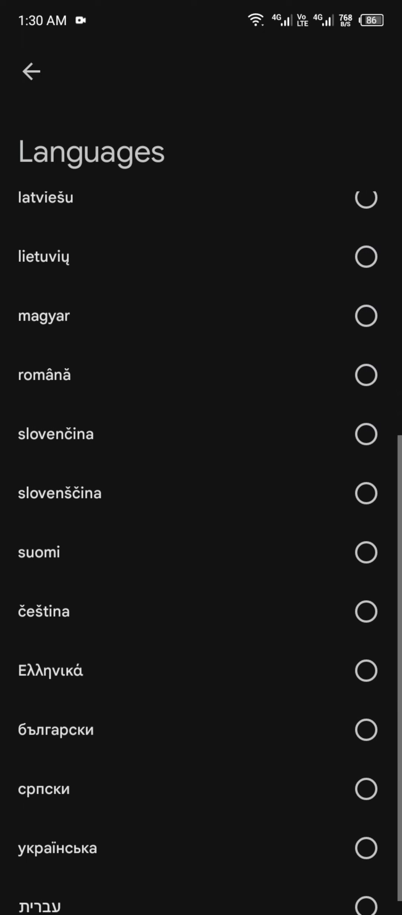
scroll("down", 3)
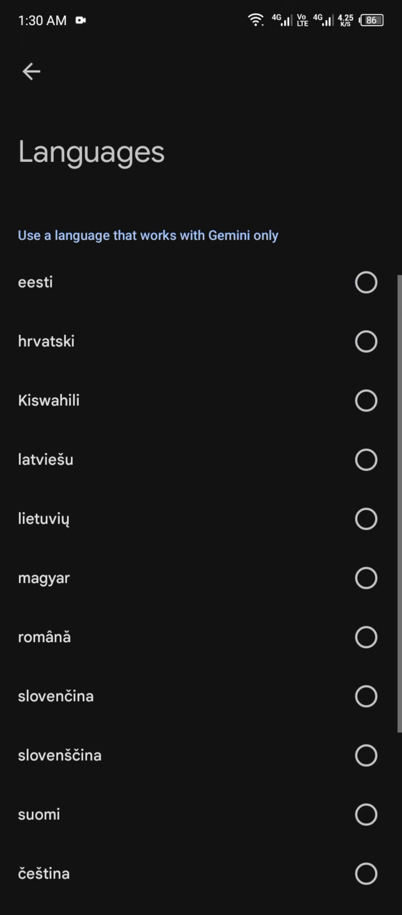
left_click(366, 637)
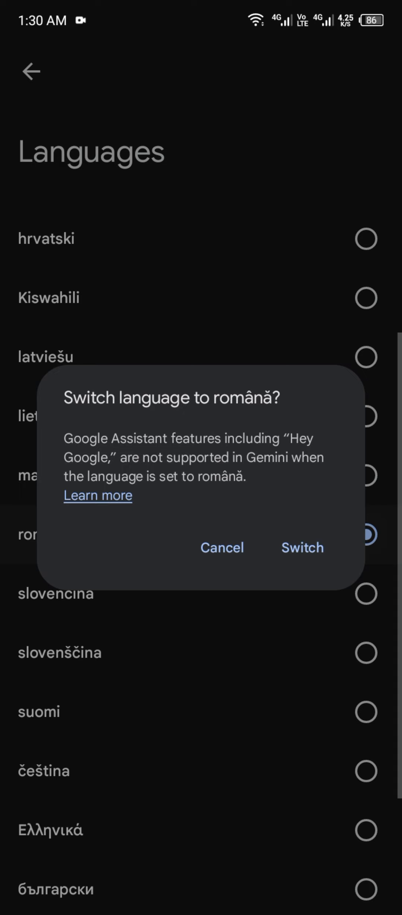